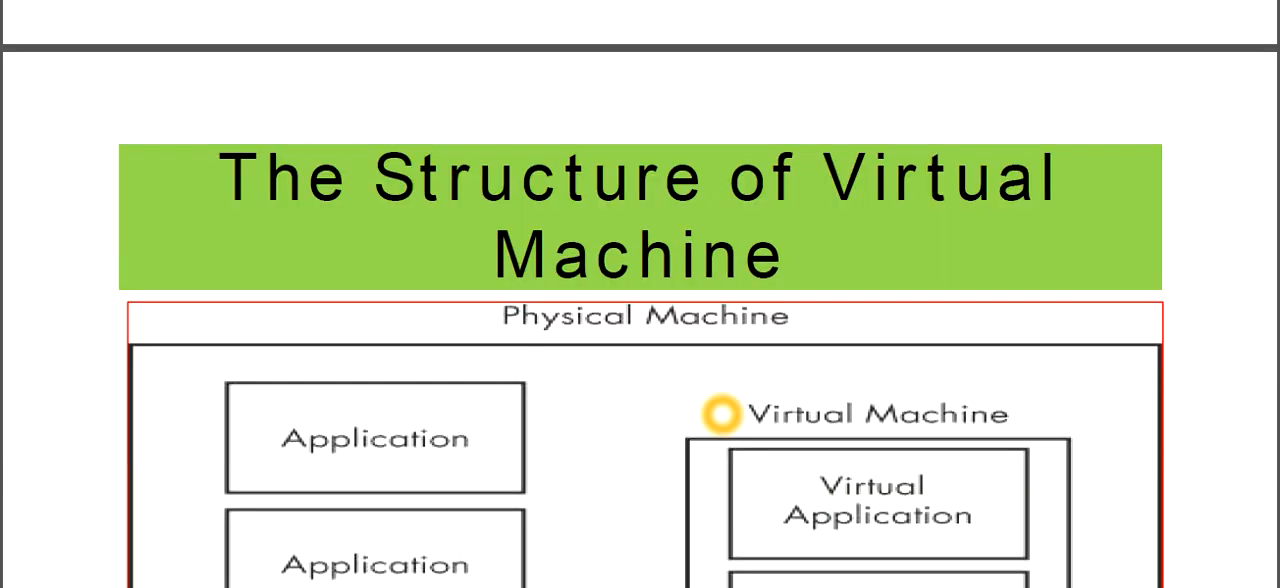
Scroll past 'Structure of Virtual Machine' to the slide on isolating and restoring malware VMs.
{"action": "scroll", "scroll_direction": "down", "scroll_amount": 3}
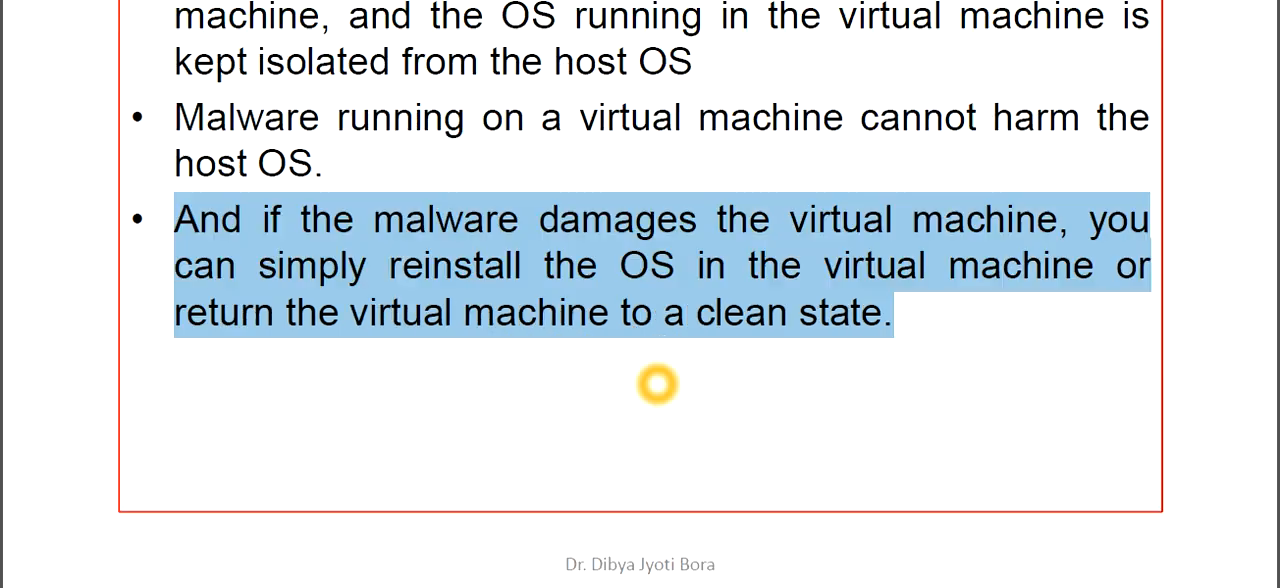
Advance to the slide on VMware vulnerabilities that can crash or compromise the host OS.
{"action": "key", "text": "Right"}
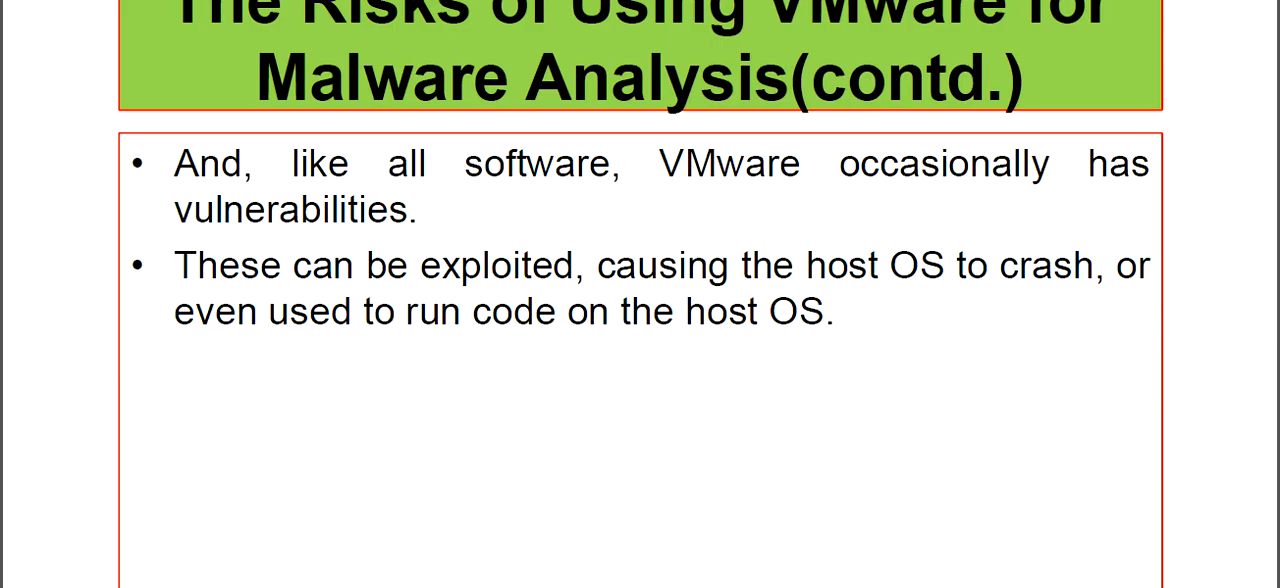
Highlight the bullet 'These can be exploited' about VMware vulnerabilities.
{"action": "left_click_drag", "start_coordinate": [660, 162], "coordinate": [1050, 162]}
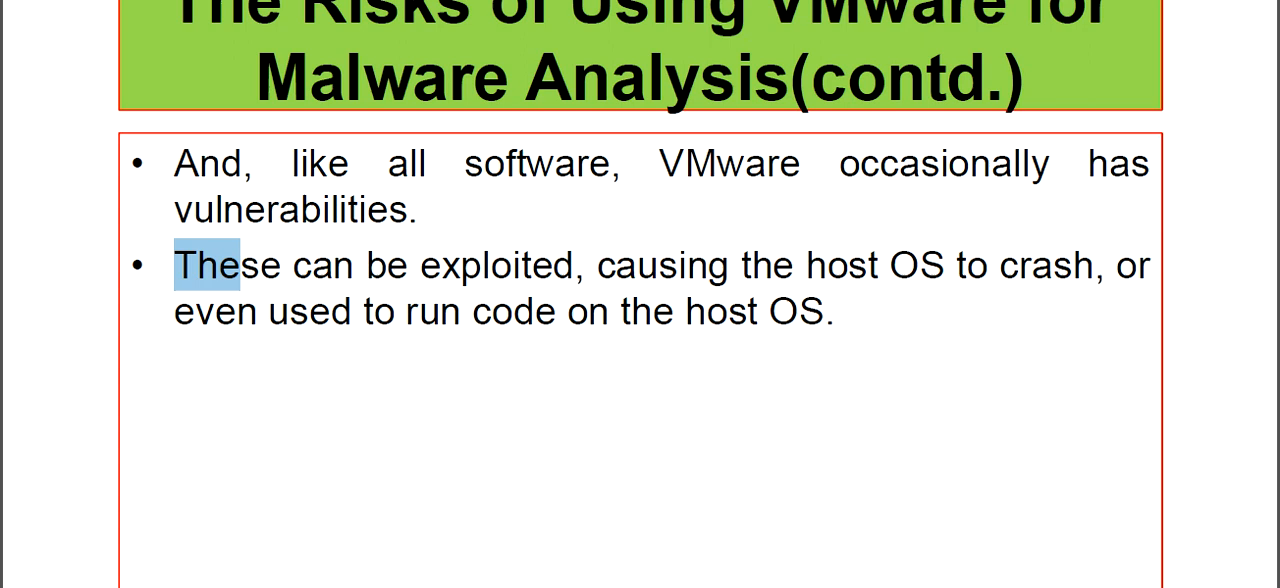
{"action": "left_click_drag", "start_coordinate": [210, 264], "coordinate": [576, 264]}
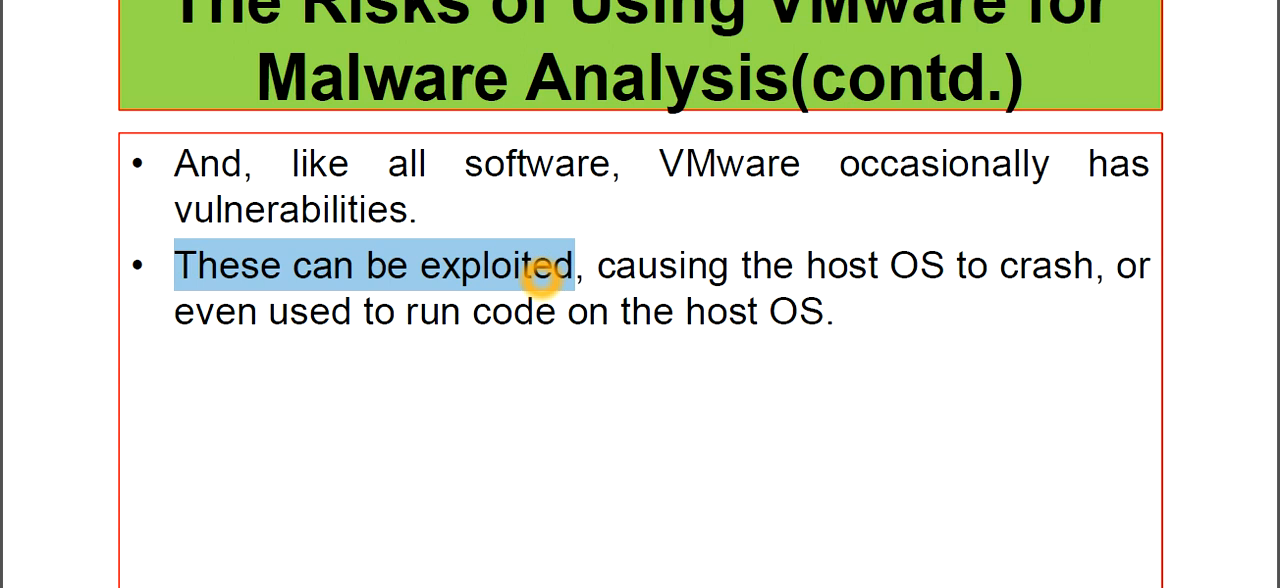
{"action": "left_click_drag", "start_coordinate": [536, 264], "coordinate": [810, 264]}
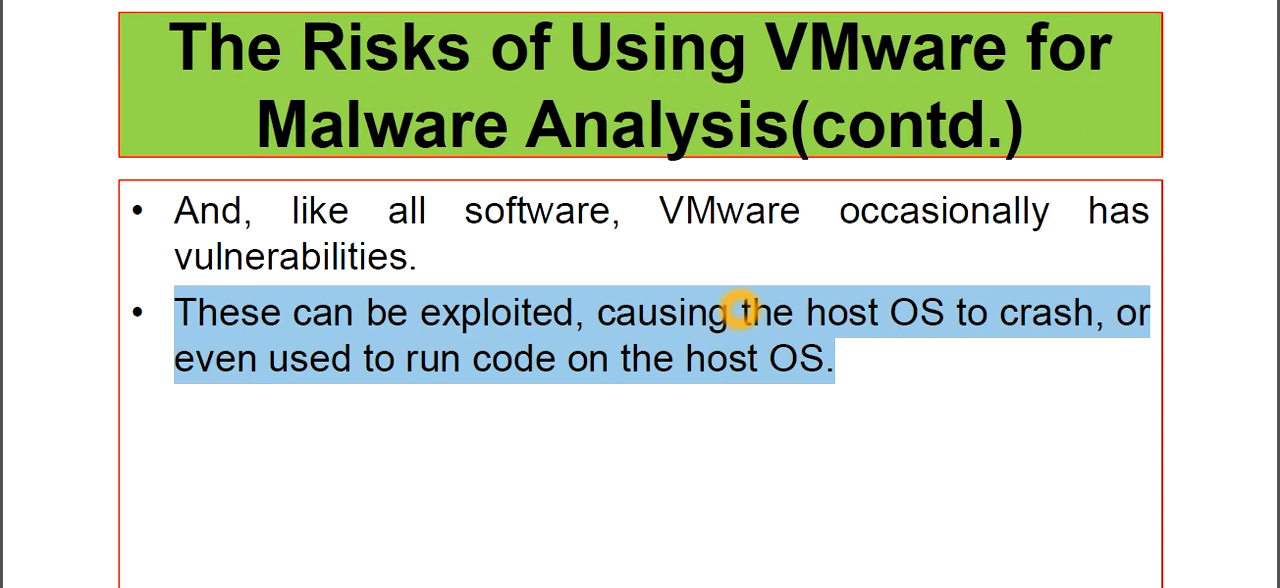
{"action": "mouse_move", "coordinate": [836, 312]}
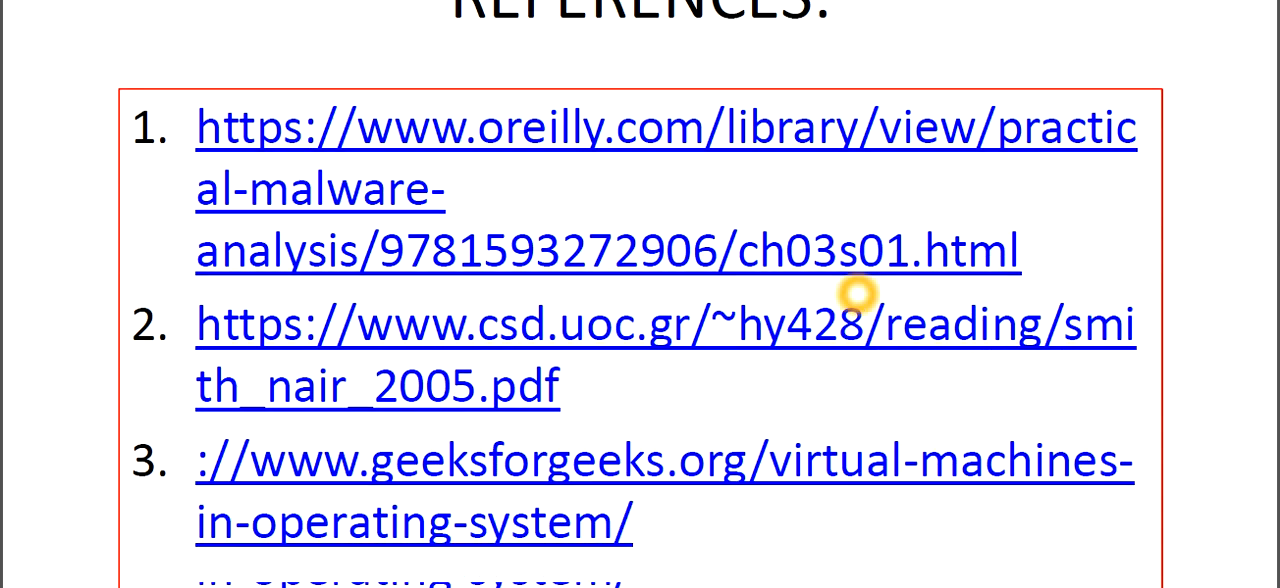
Scroll past References to the 'Question for the Lecture' slide starting 'What is virtual machine?'.
{"action": "scroll", "scroll_direction": "down", "scroll_amount": 3}
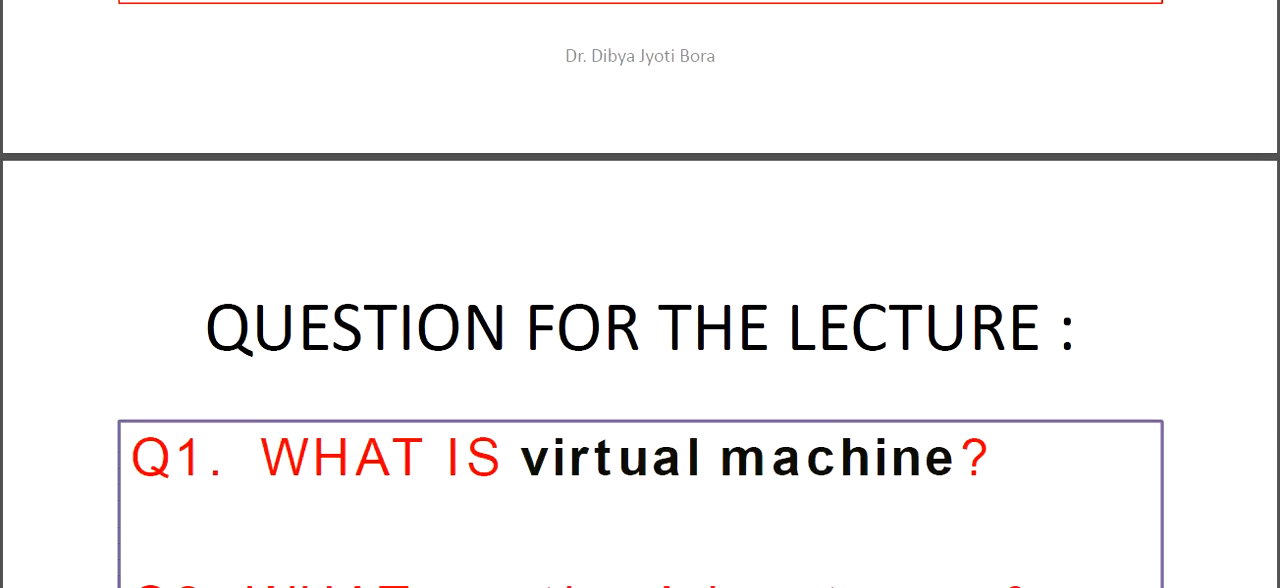